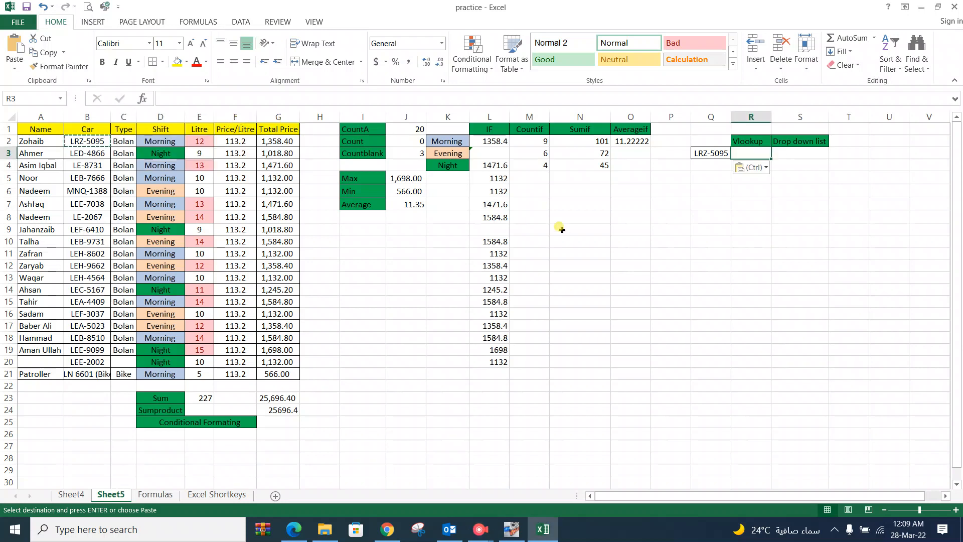
mouse_move(706, 199)
text(=)
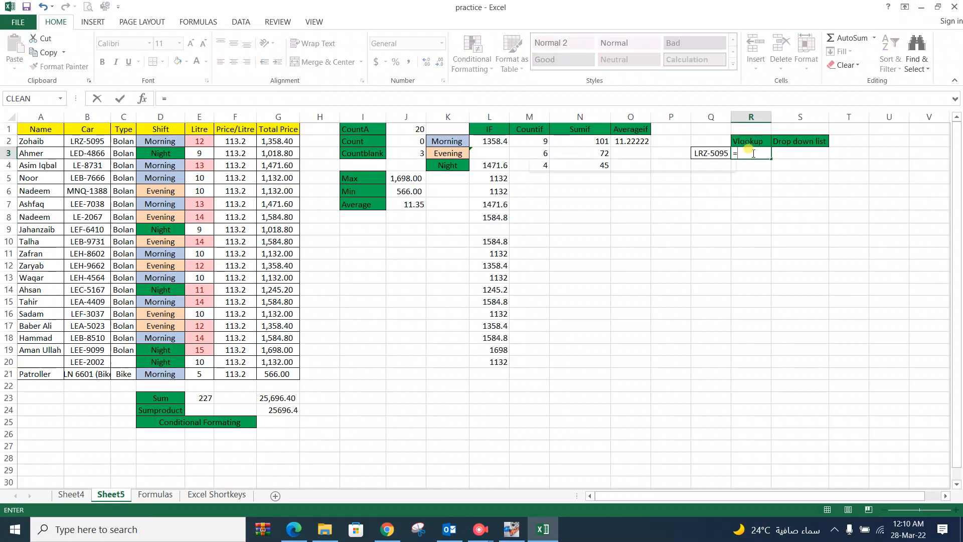
Begin =VLOOKUP( in R3 with Q3 as lookup value and the car table B2:G21 as range
text(vloo)
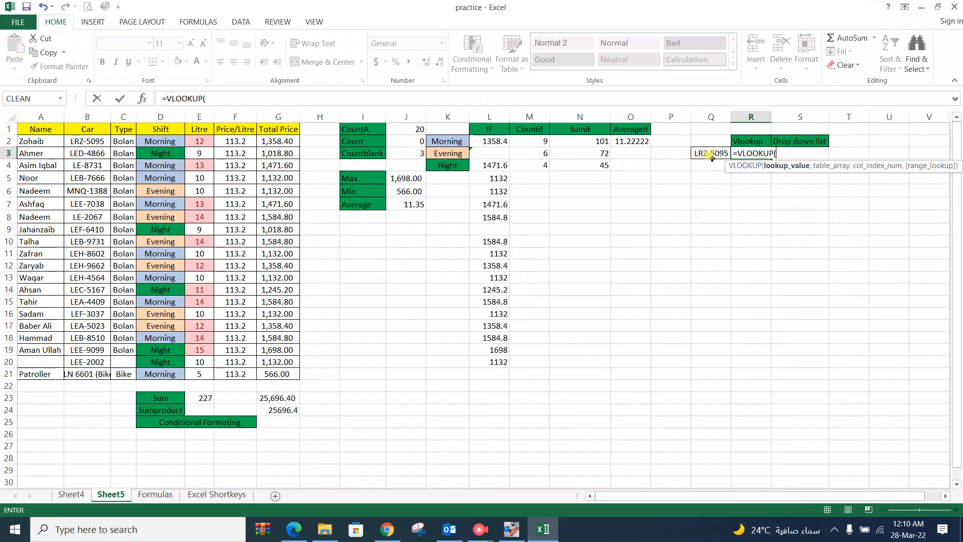
click(710, 152)
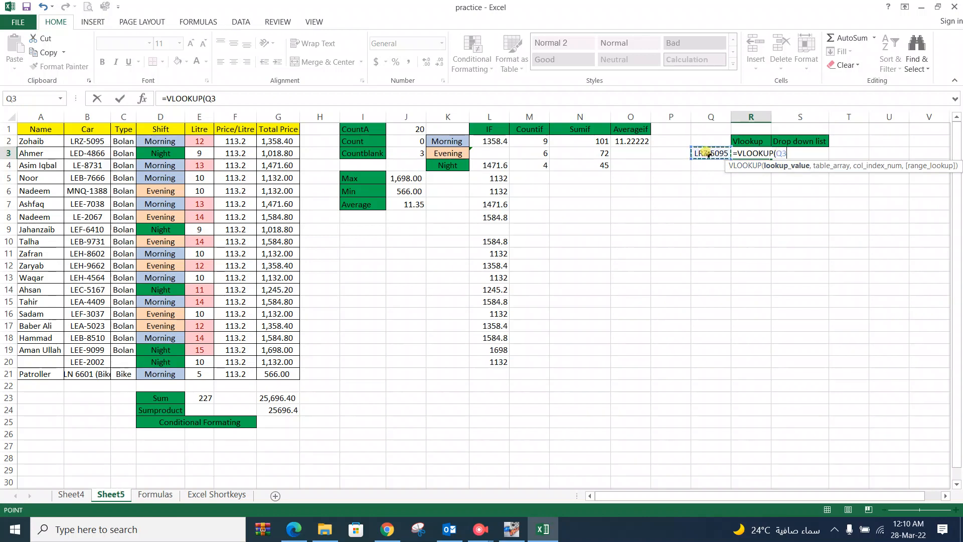
text(,)
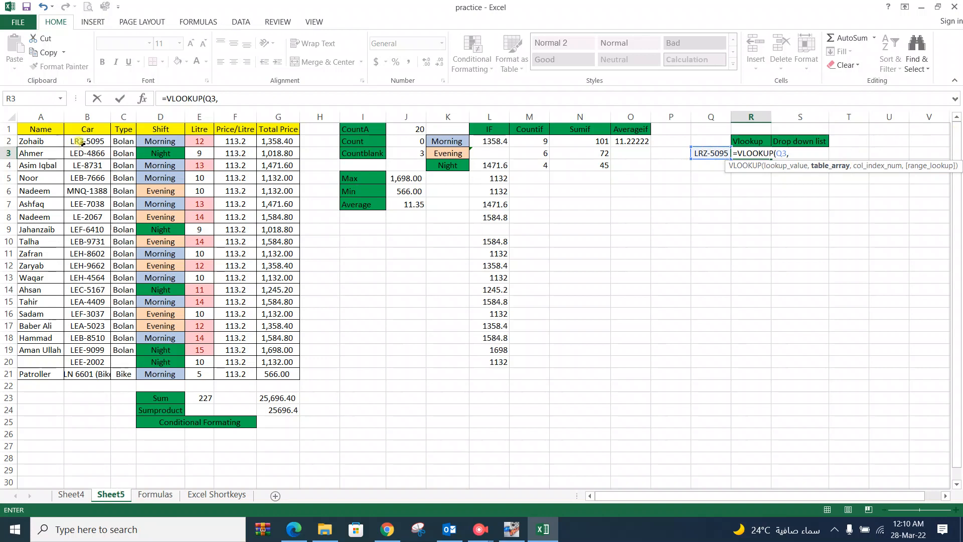
drag(86, 140, 278, 277)
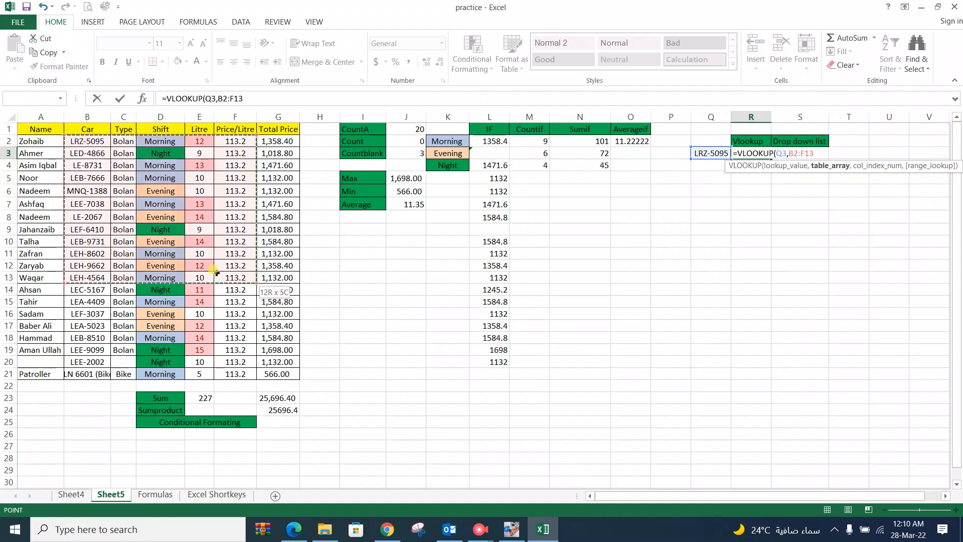
click(86, 140)
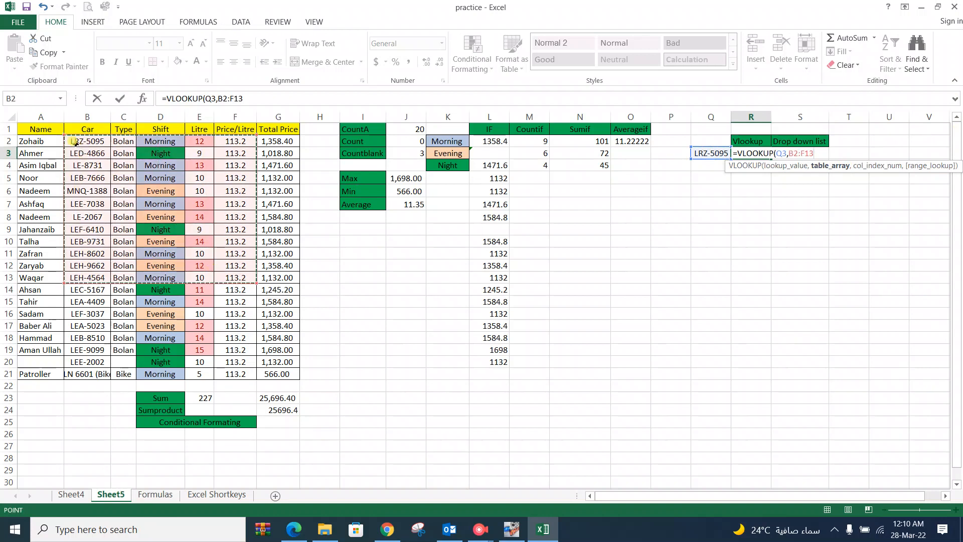
drag(234, 160, 278, 373)
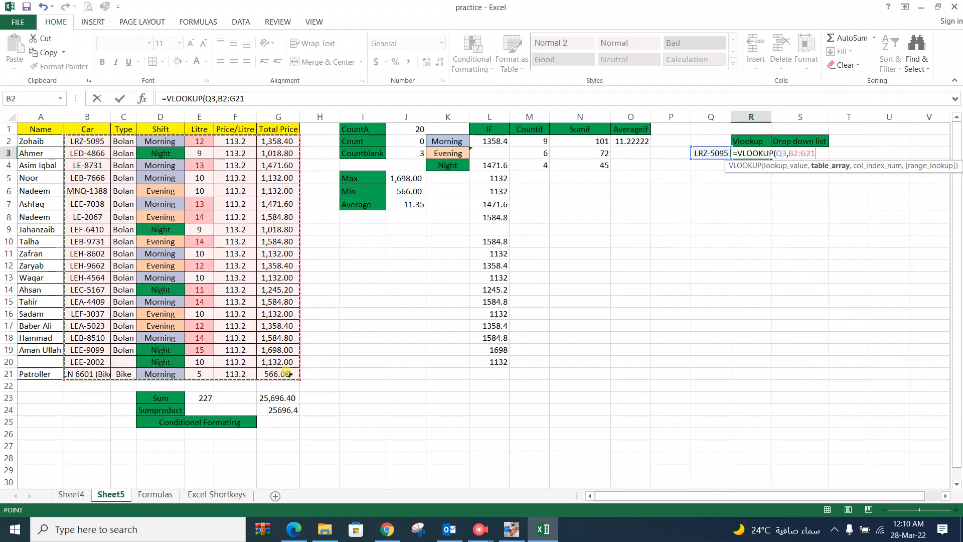
mouse_move(561, 297)
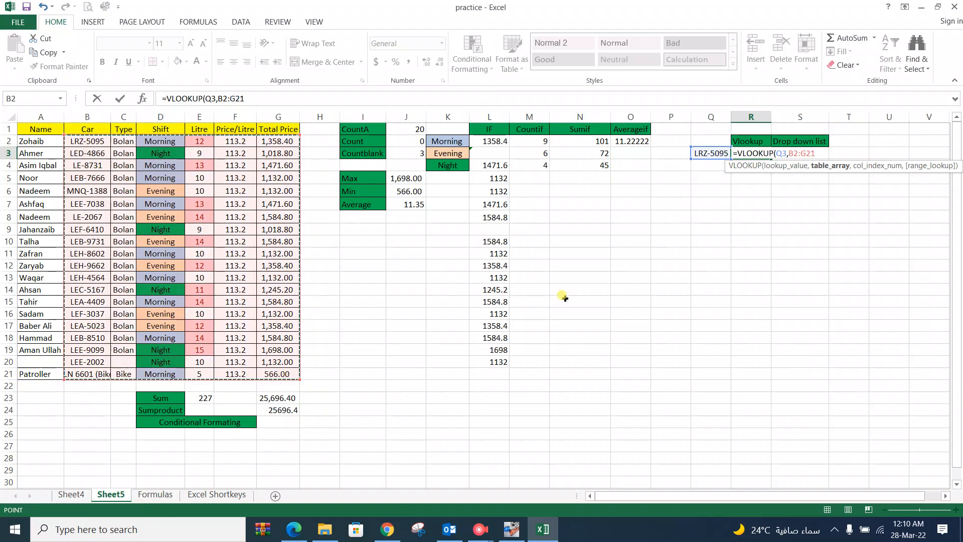
mouse_move(113, 208)
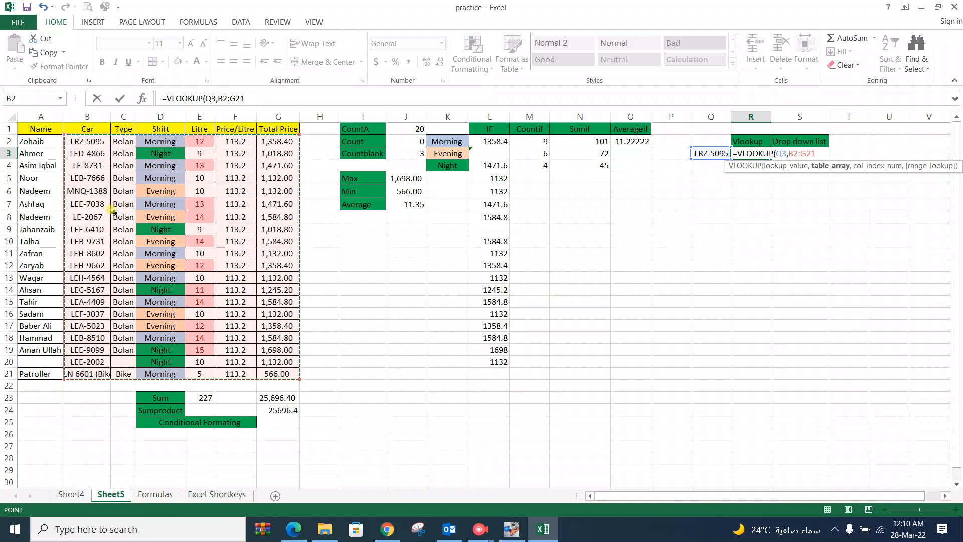
mouse_move(730, 159)
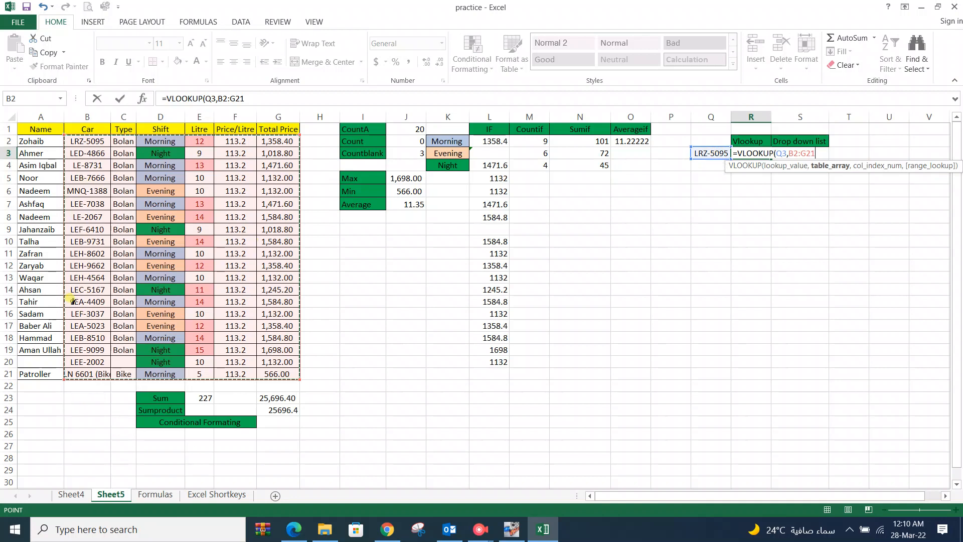
mouse_move(88, 298)
text(,)
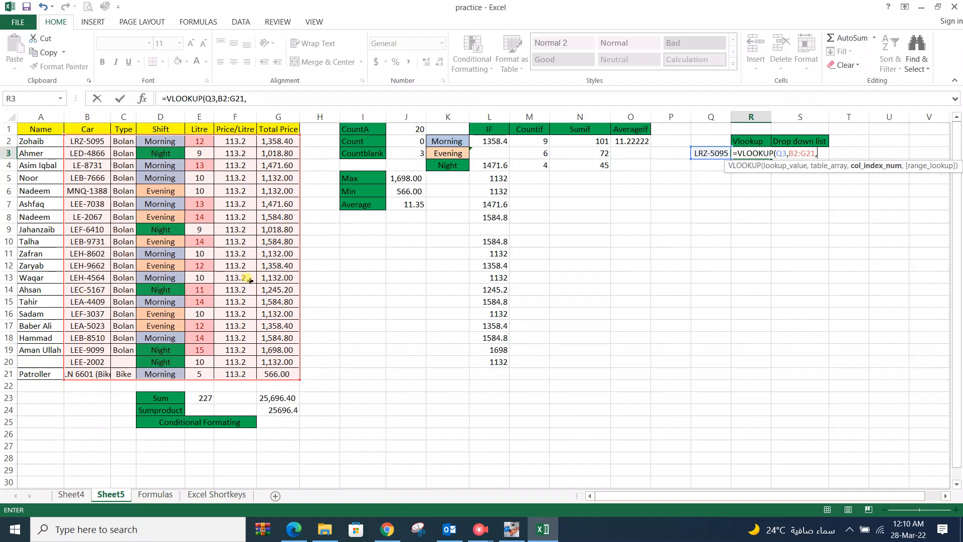
mouse_move(811, 199)
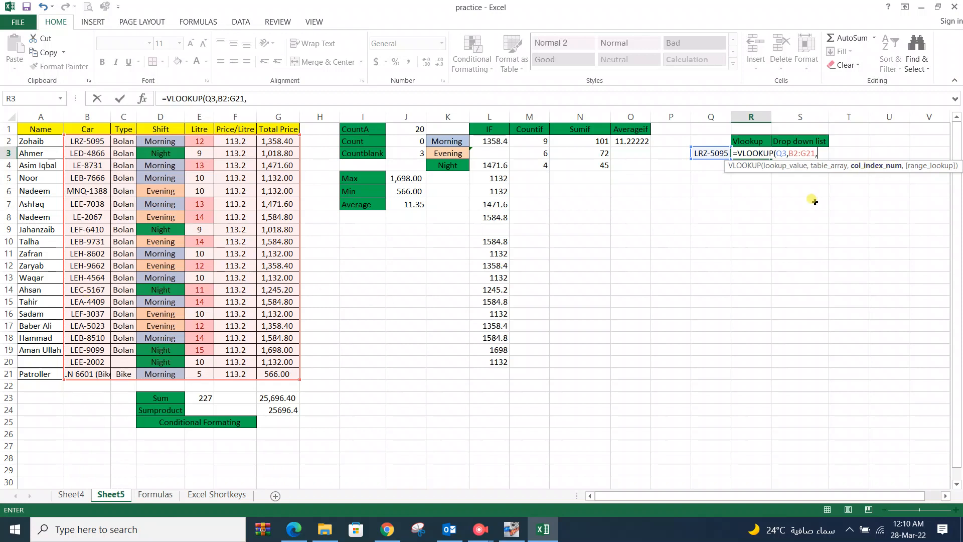
mouse_move(788, 222)
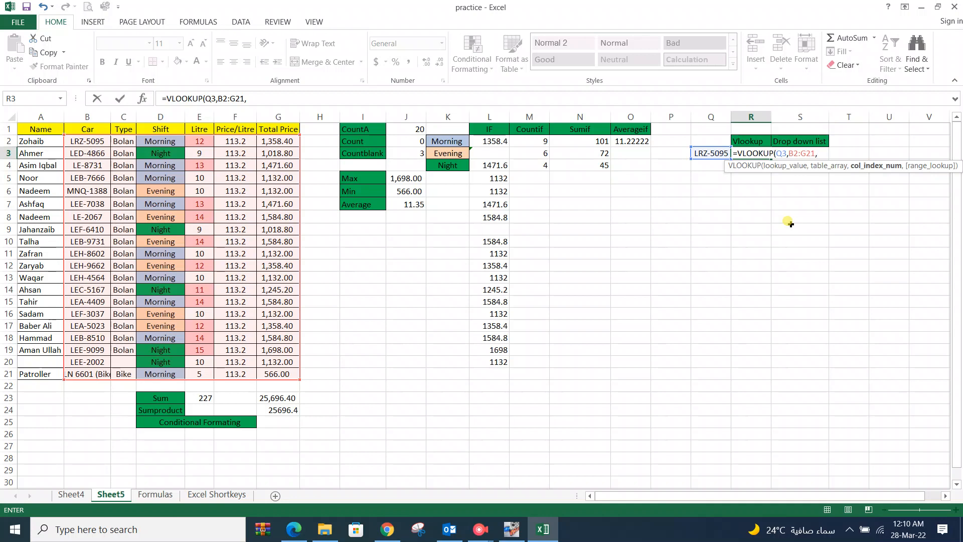
mouse_move(133, 204)
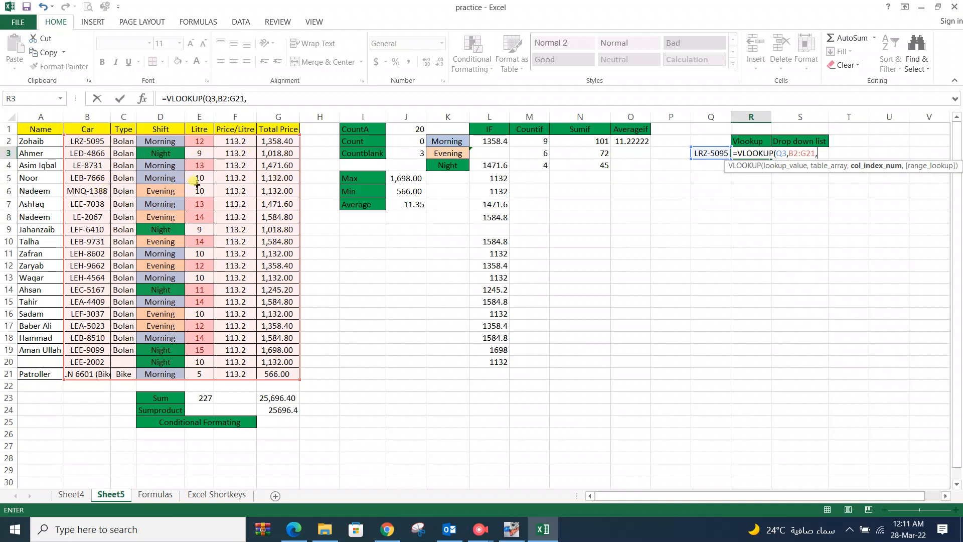
Set the column index to 4 so the lookup returns the Litre column
text(4)
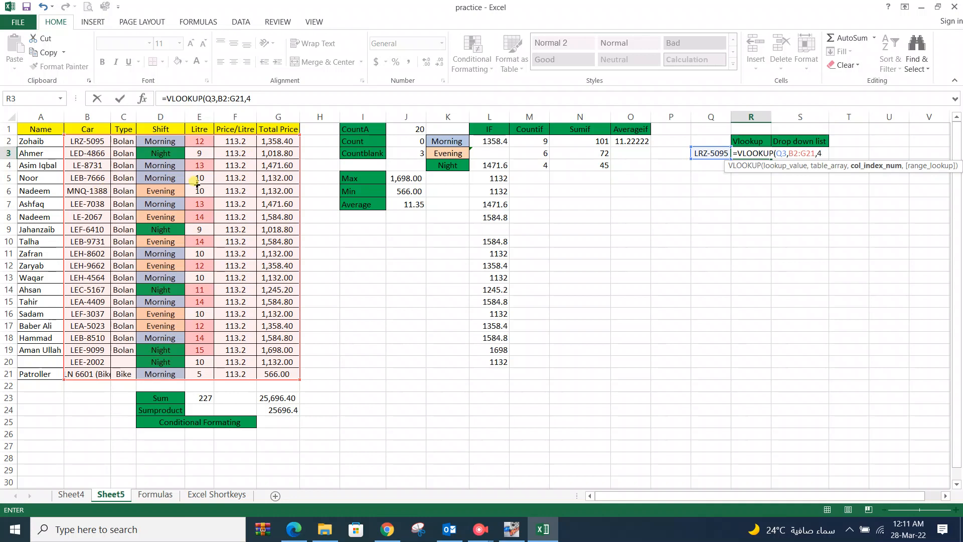
mouse_move(132, 213)
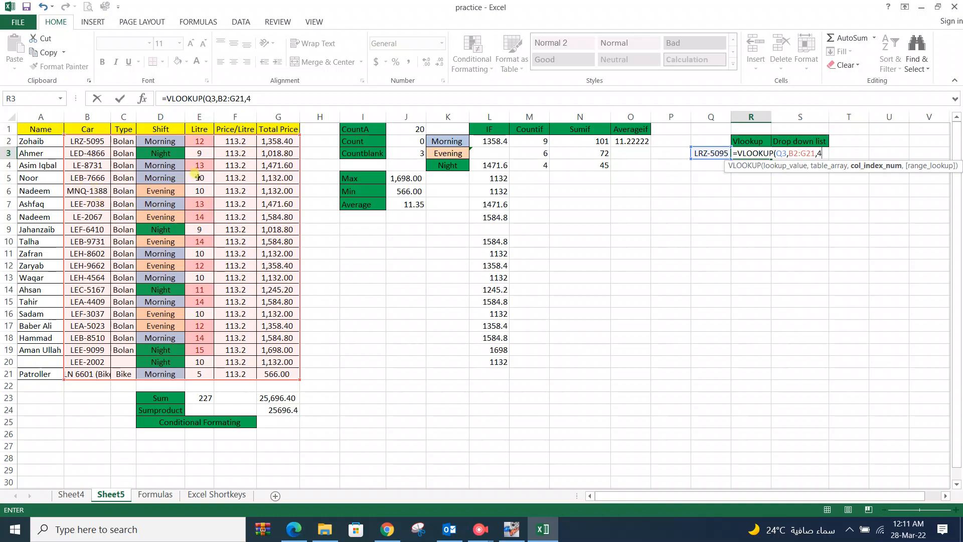
text(,)
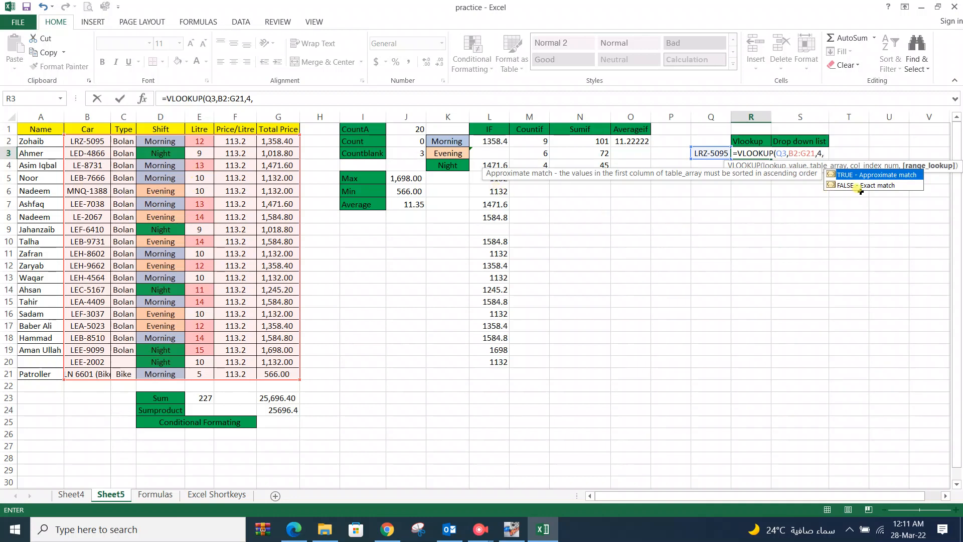
mouse_move(884, 174)
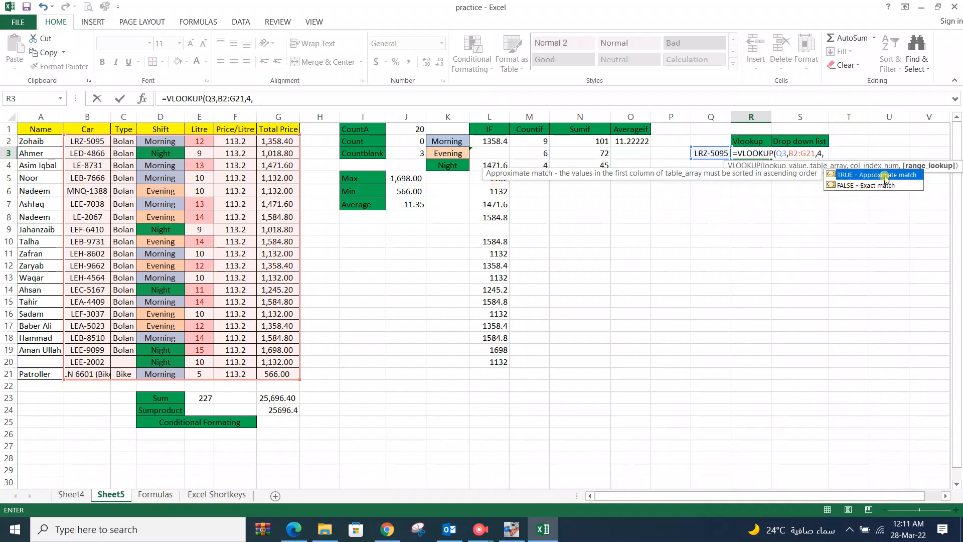
mouse_move(878, 188)
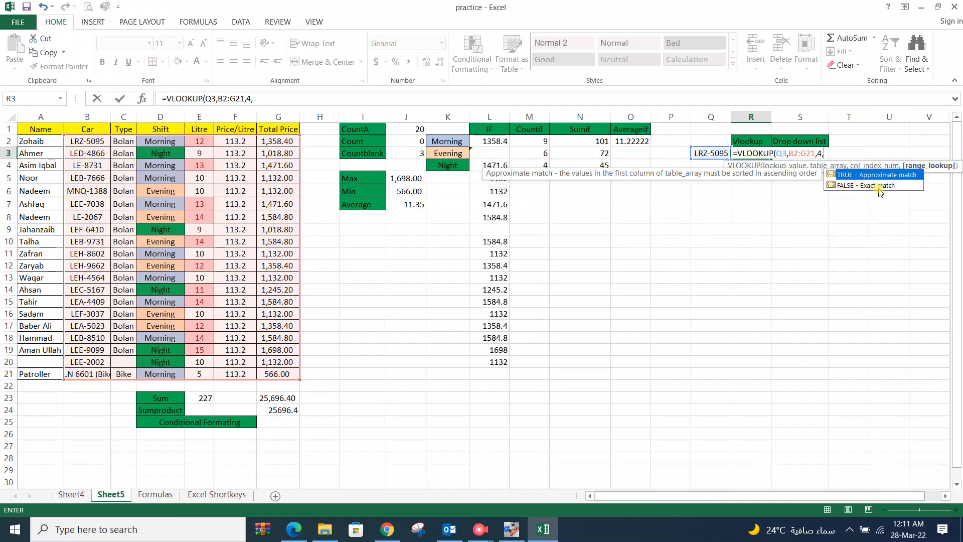
mouse_move(843, 190)
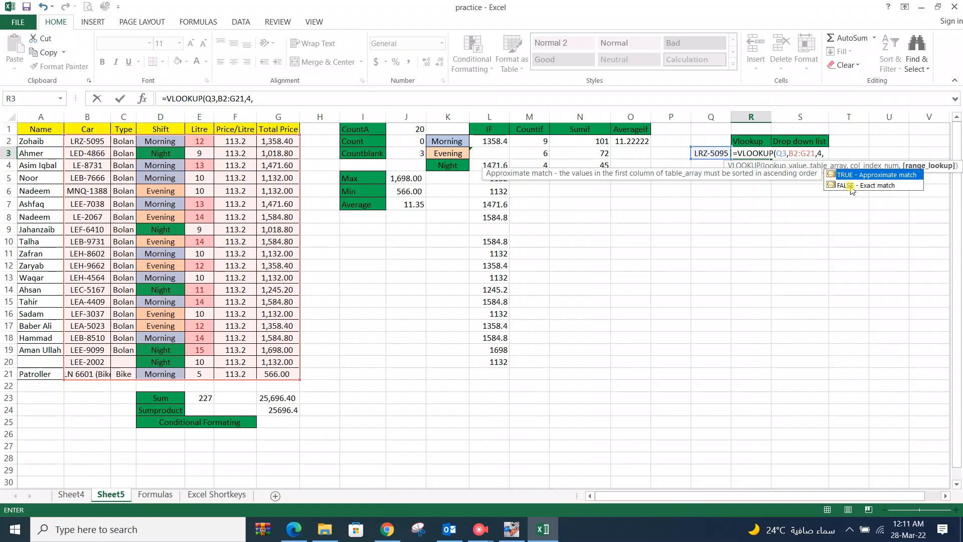
Attempt exact matching from the range_lookup list, which inserts a stray T6 reference instead
click(848, 189)
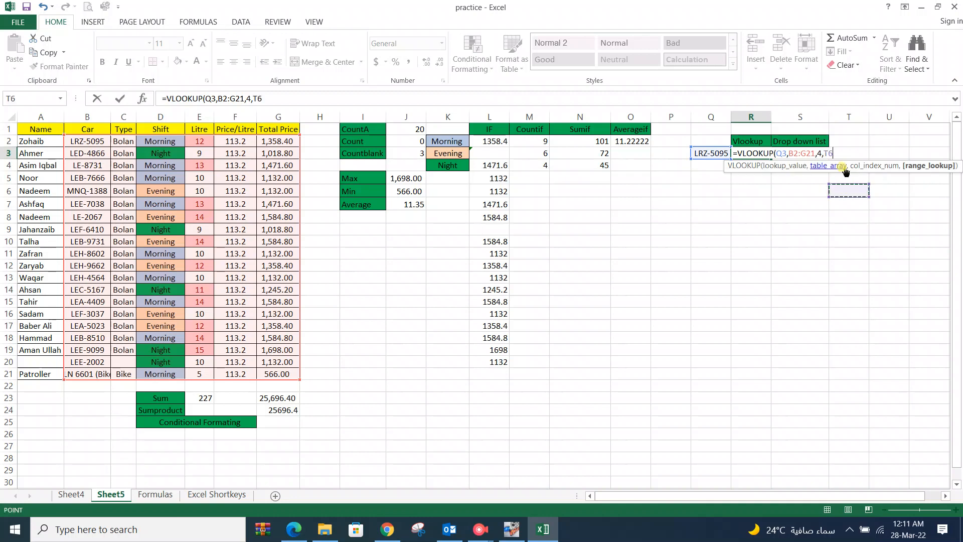
Replace T6 with 0 to finish =VLOOKUP(Q3,B2:G21,4,0), returning 12 litres for LRZ-5095
key(BackSpace)
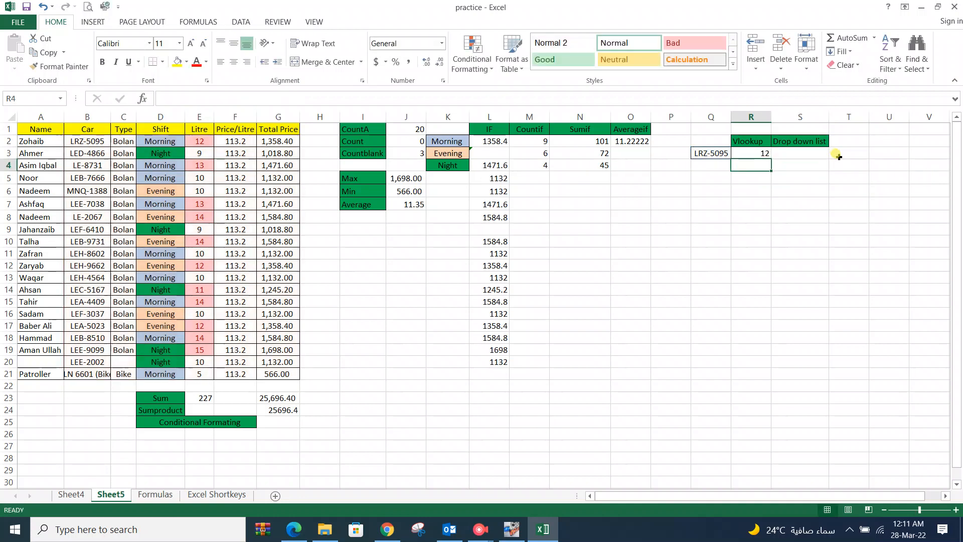
mouse_move(752, 152)
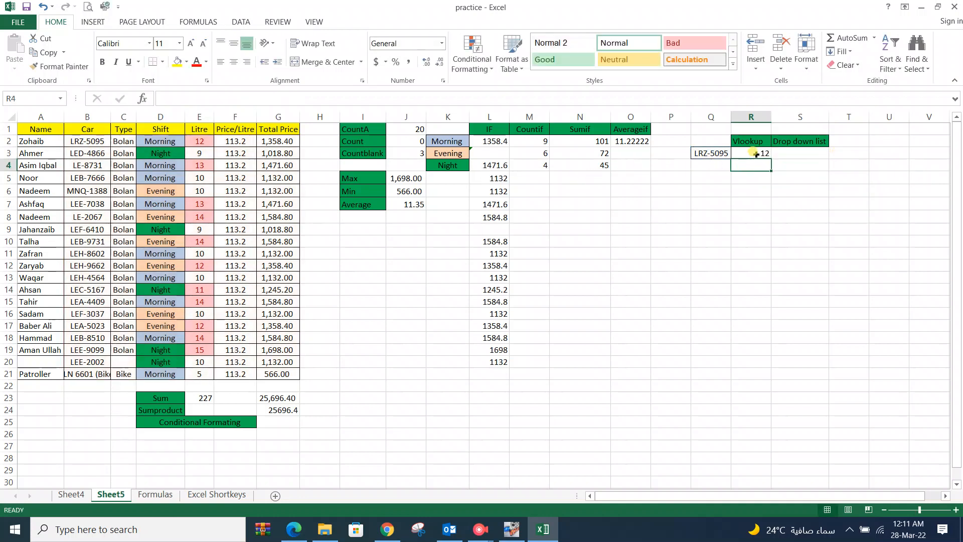
click(750, 152)
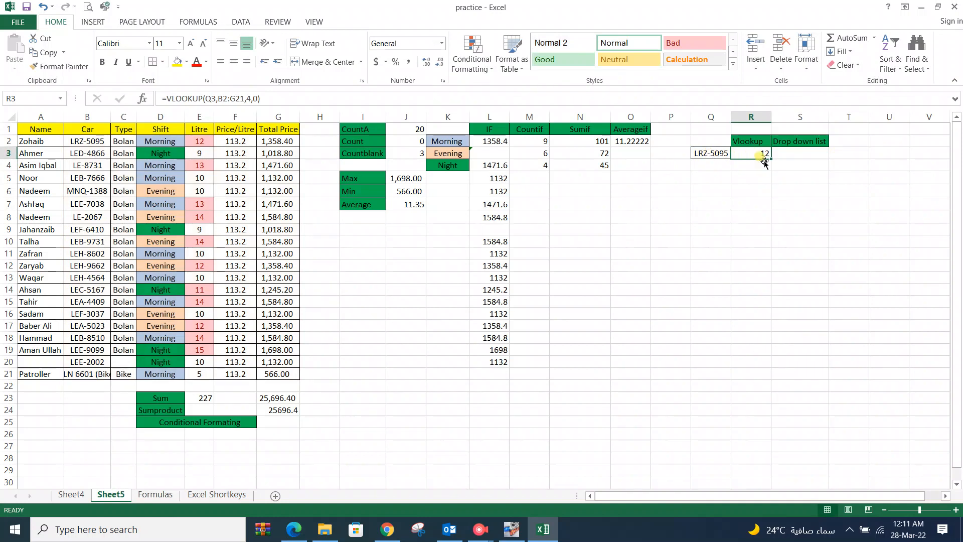
click(799, 152)
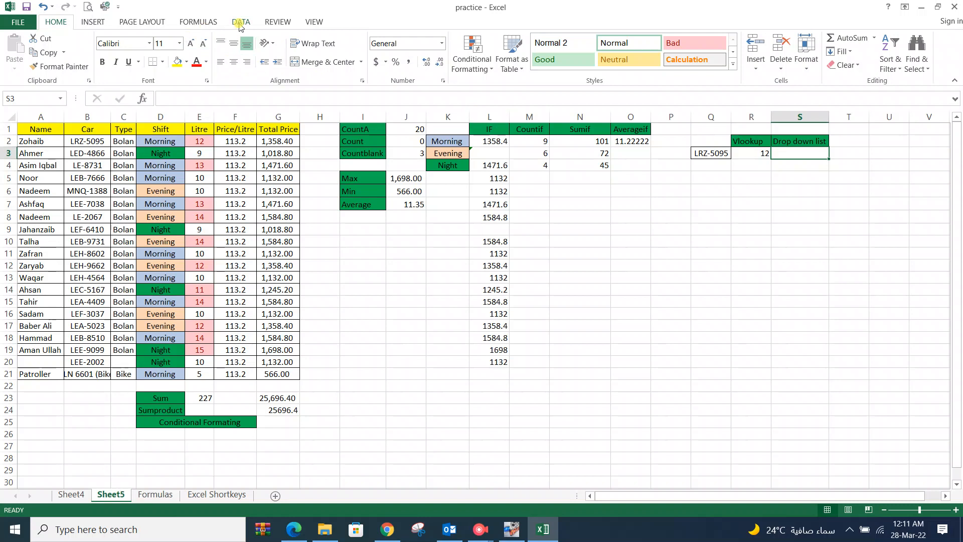
Bring up the Data Validation options from the Data ribbon for the drop-down cell
click(241, 22)
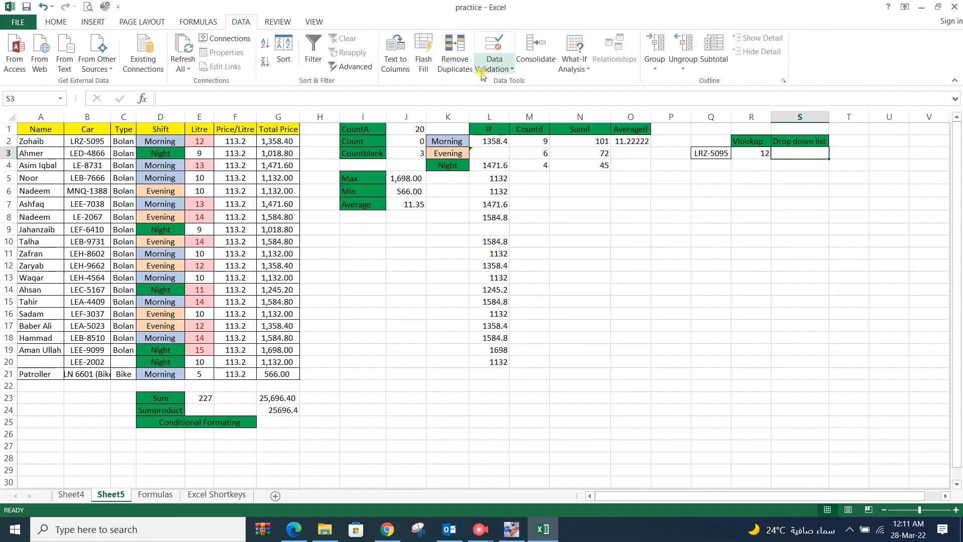
click(496, 69)
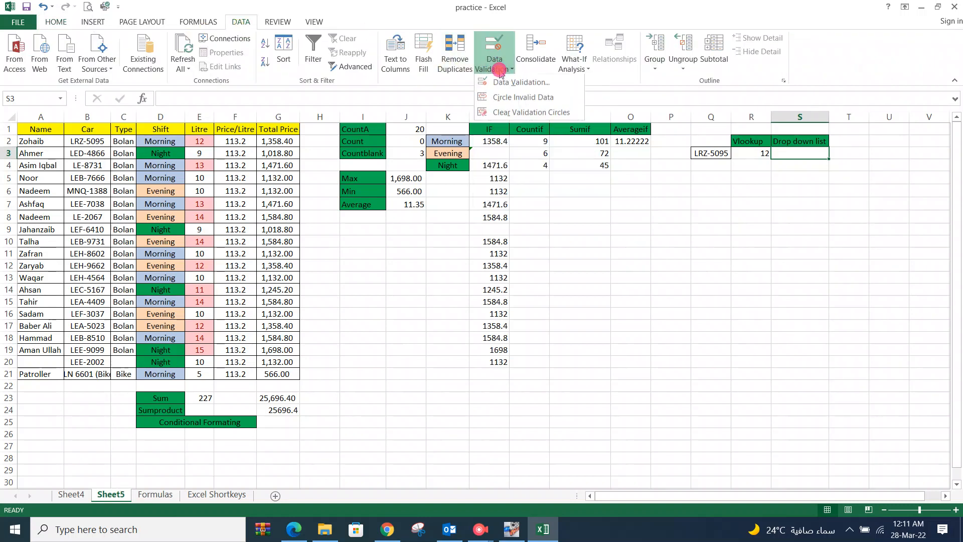
Apply a List validation to S3 sourced from the car numbers B2:B21
click(519, 82)
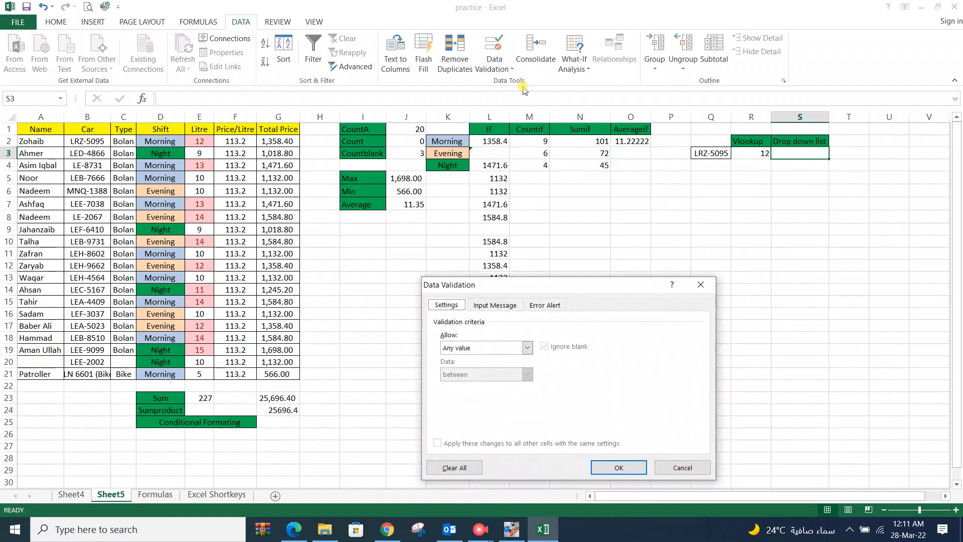
click(526, 347)
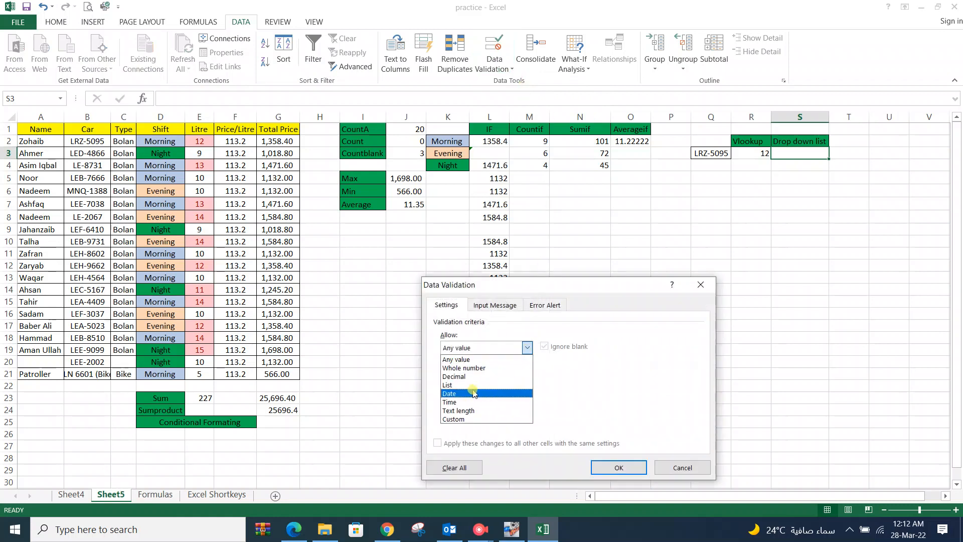
click(447, 385)
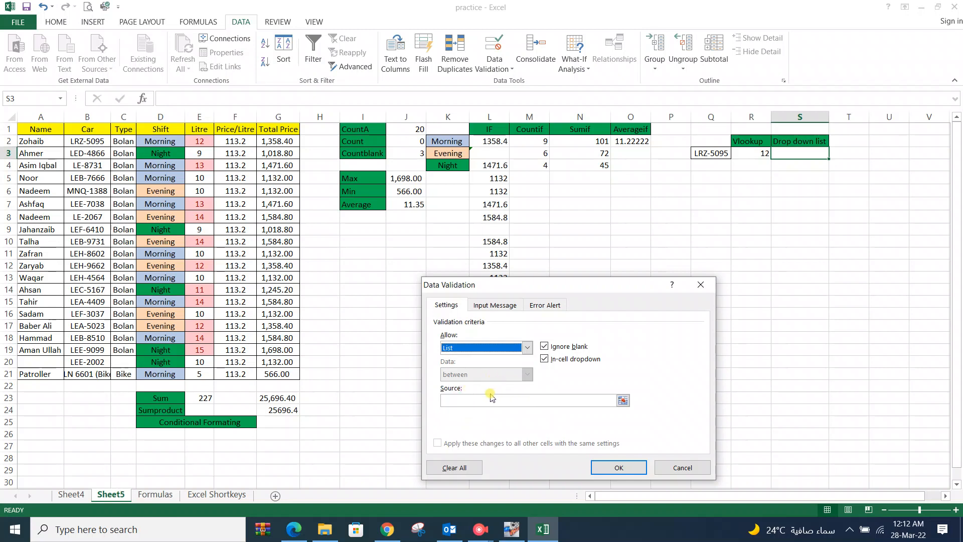
click(489, 400)
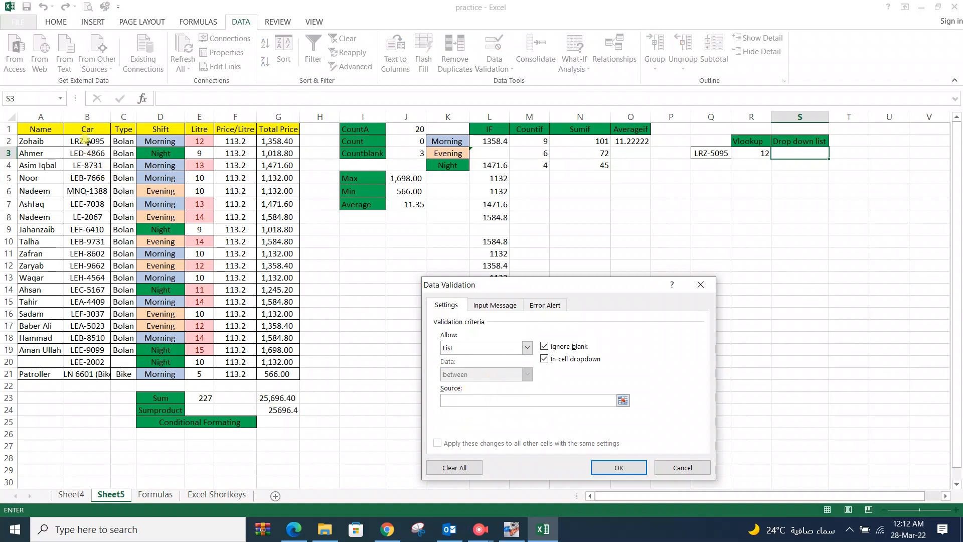
drag(86, 140, 86, 349)
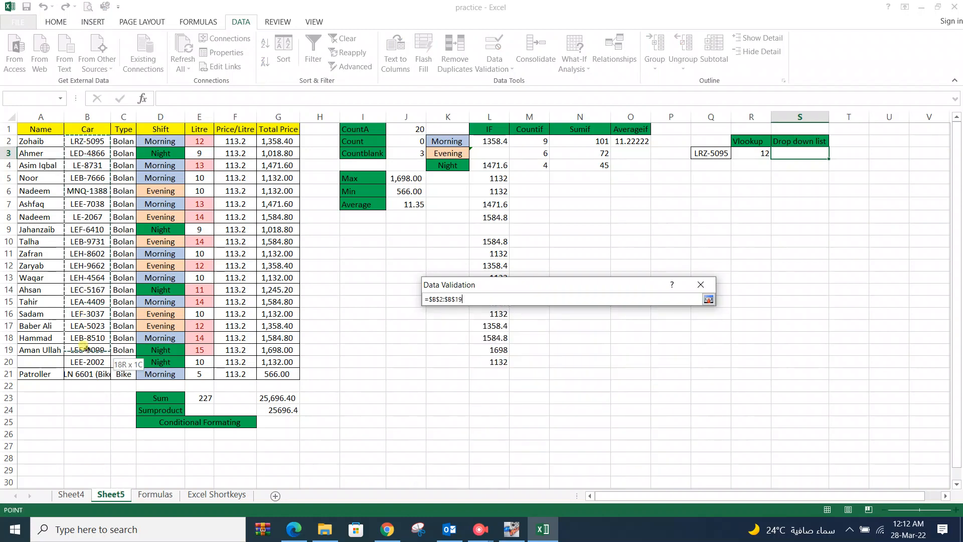
drag(87, 349, 87, 373)
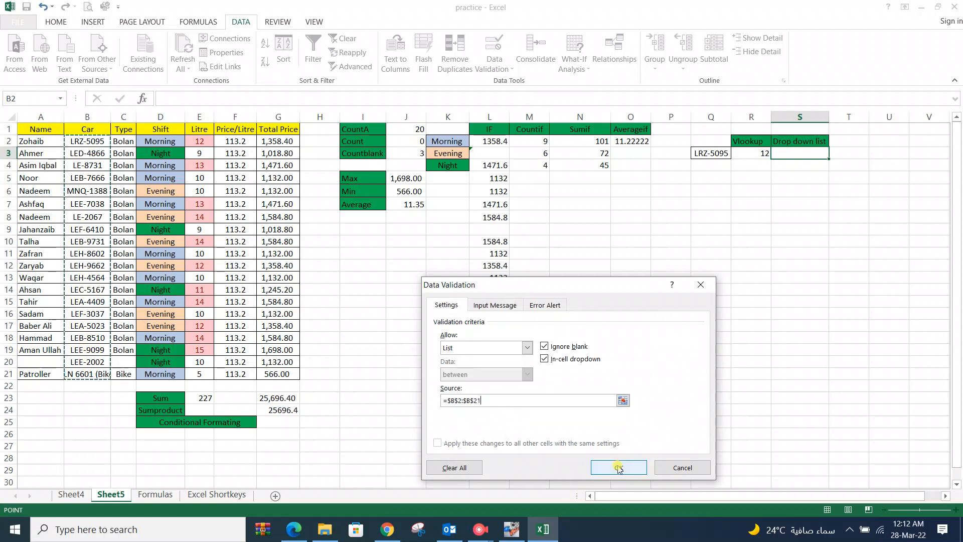
click(618, 466)
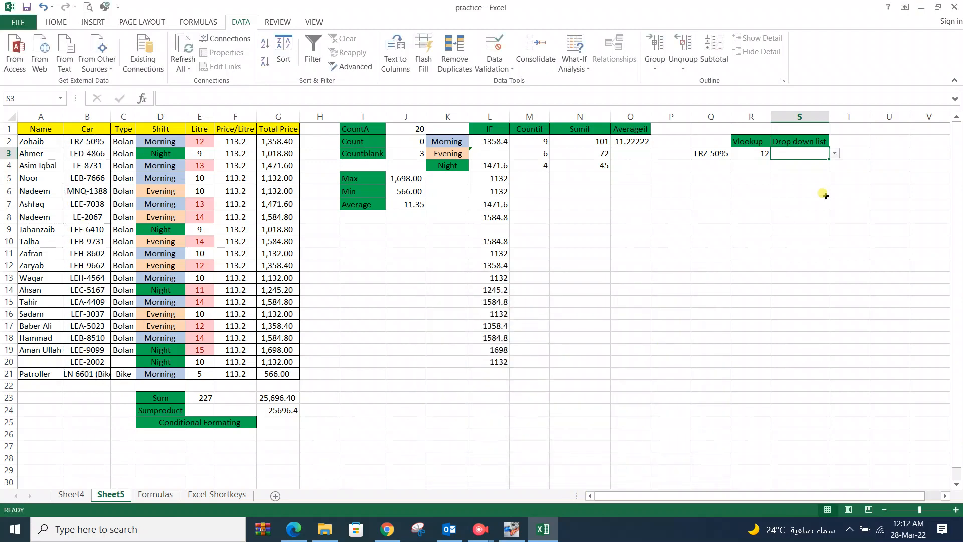
Choose LEB-7666 from S3's new drop-down and copy the cell
click(833, 152)
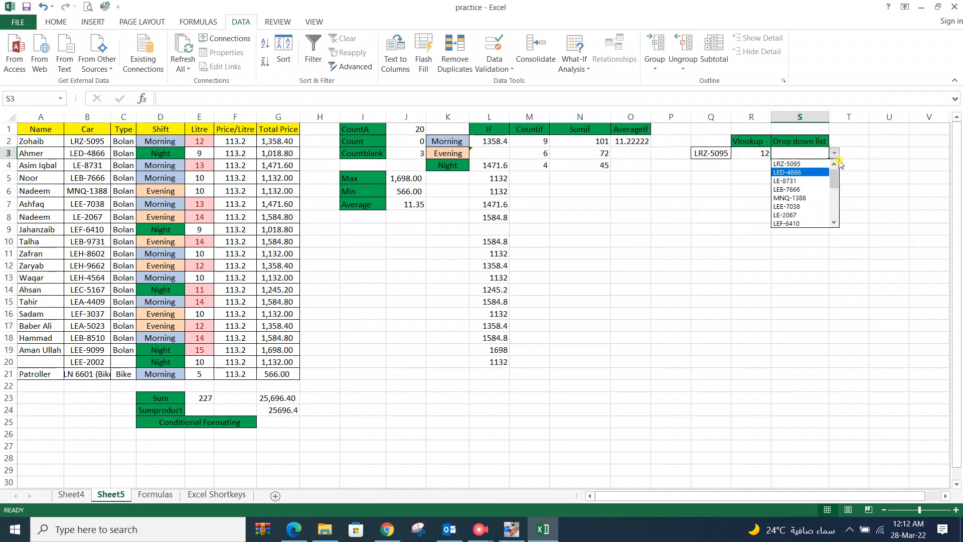
click(787, 188)
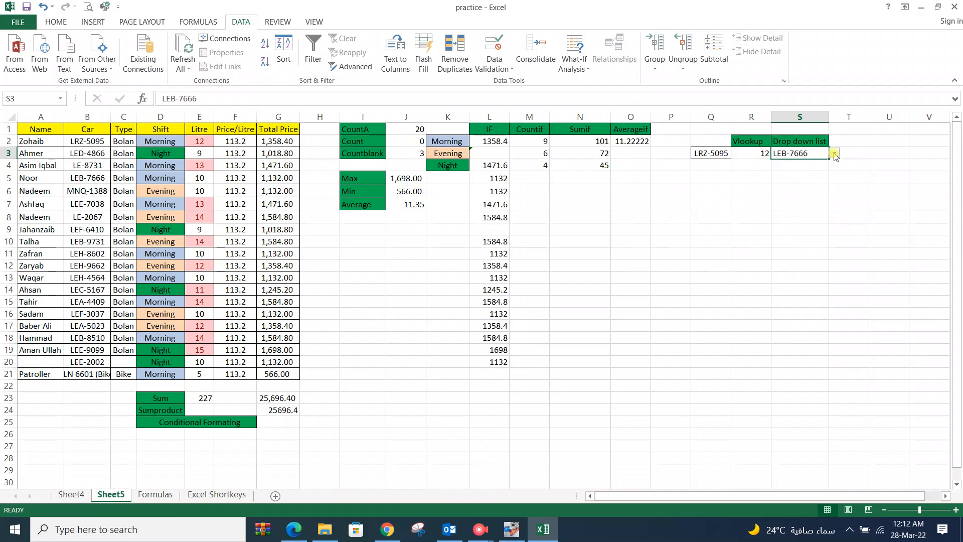
key(ctrl+c)
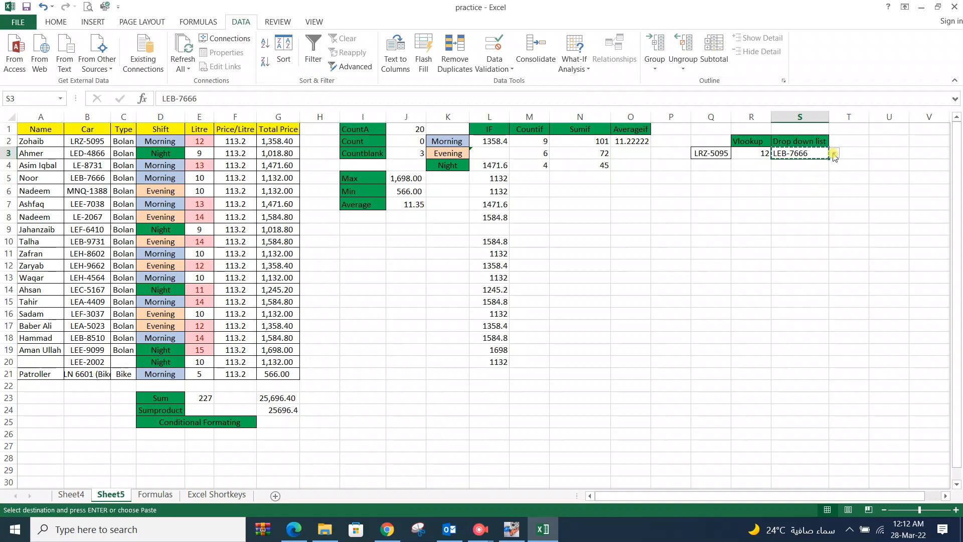
Paste the drop-down into Q3 and pick SLN 6601 (Bike), giving 5 litres in R3
click(710, 152)
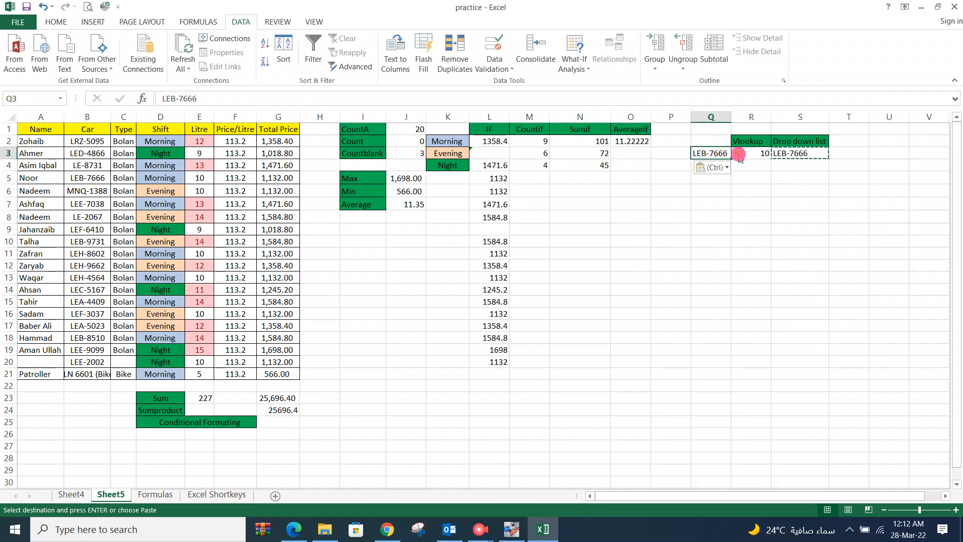
click(736, 153)
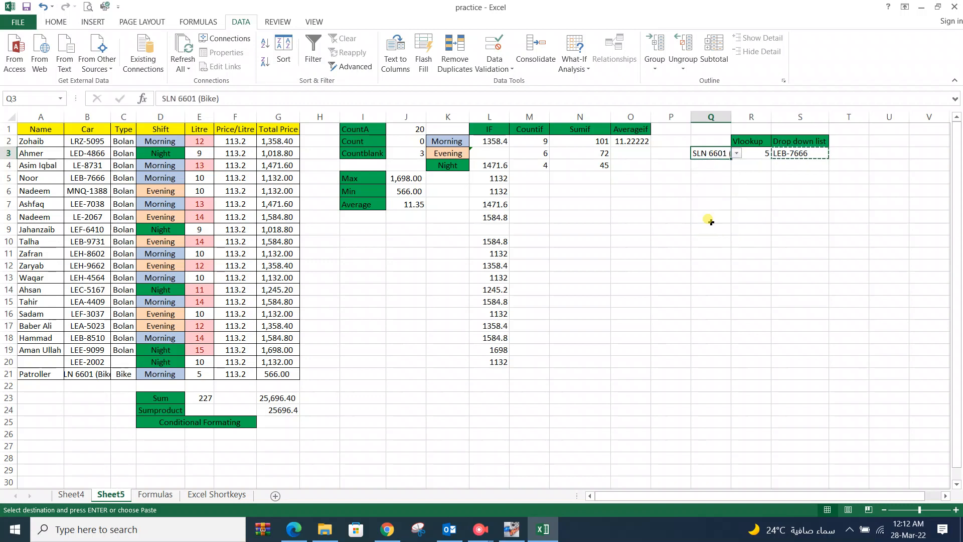
mouse_move(758, 186)
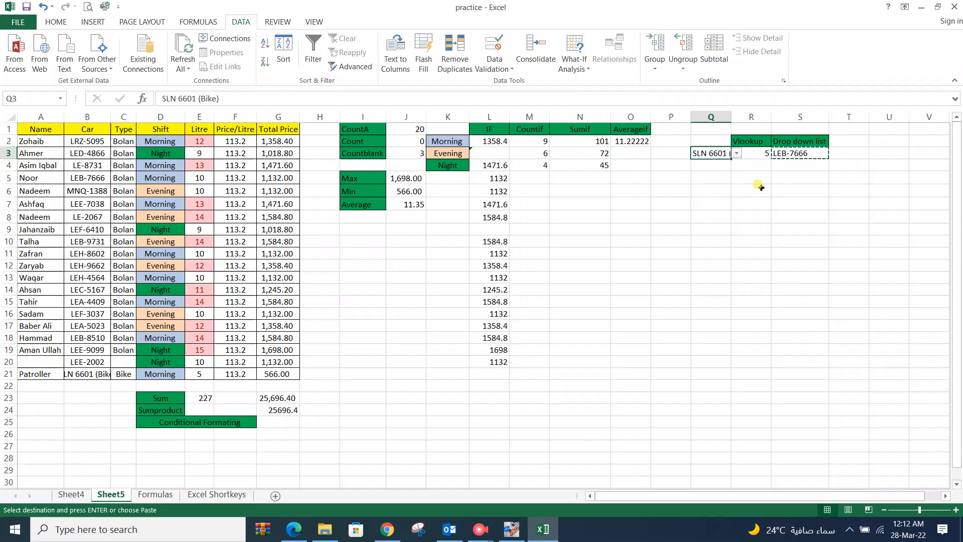
mouse_move(798, 182)
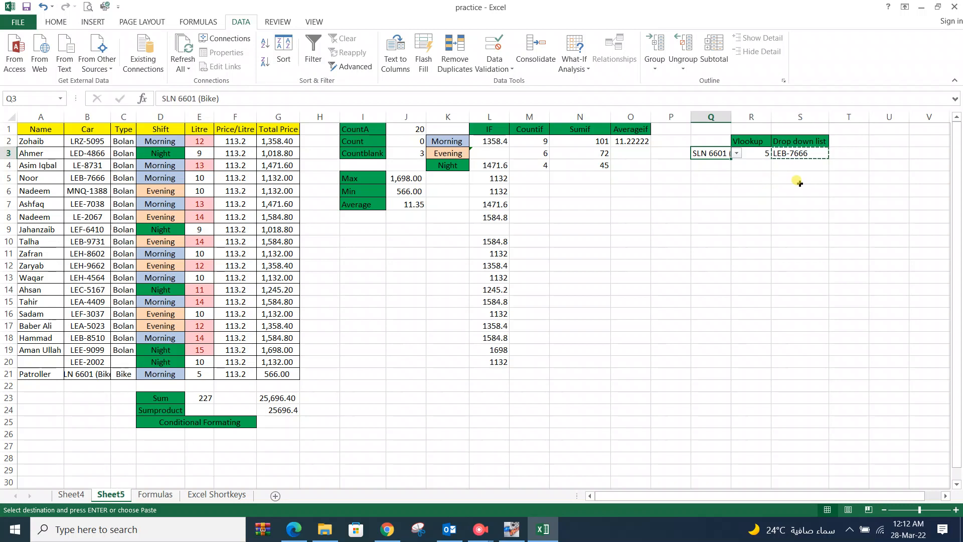
mouse_move(737, 160)
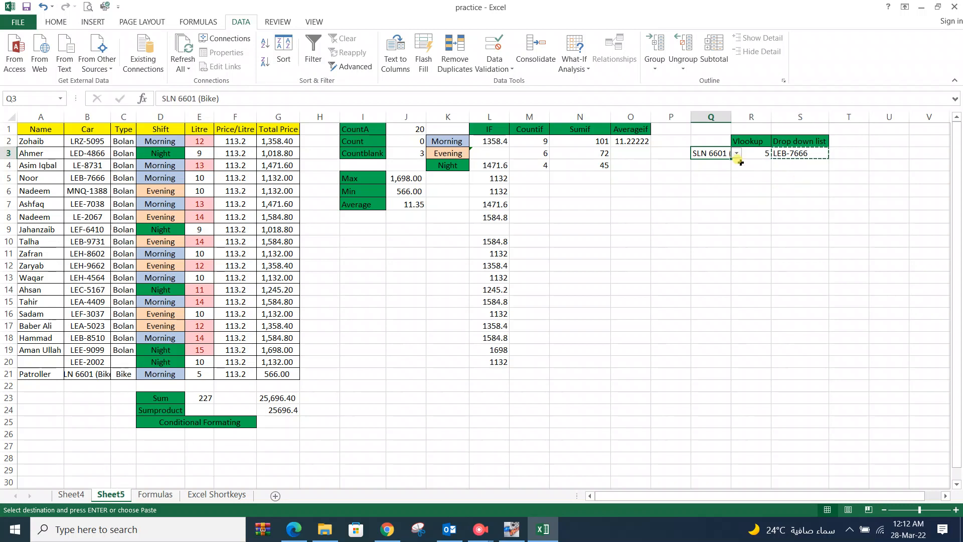
Test the lookup with LEF-3037 then LEE-7038, confirming R3 returns 13 litres matching E7
click(735, 152)
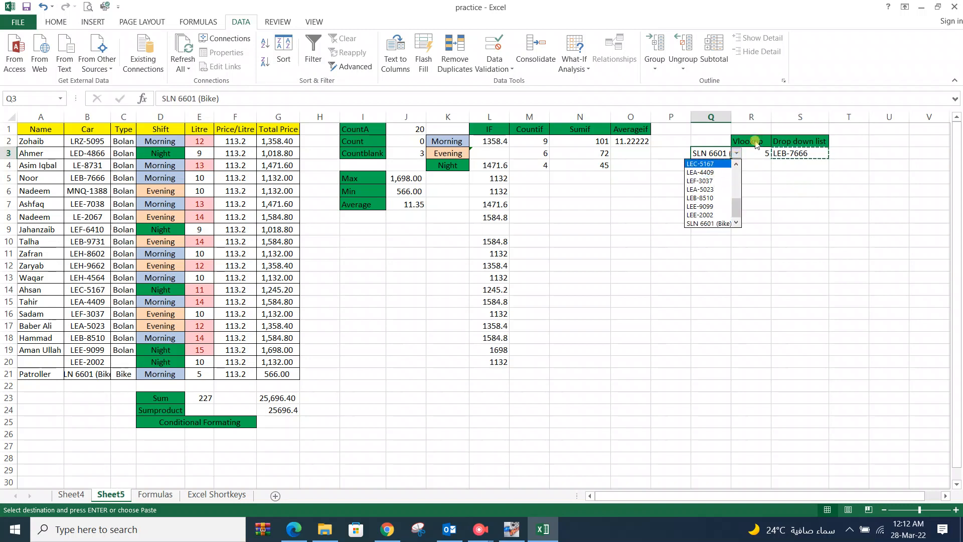
click(700, 180)
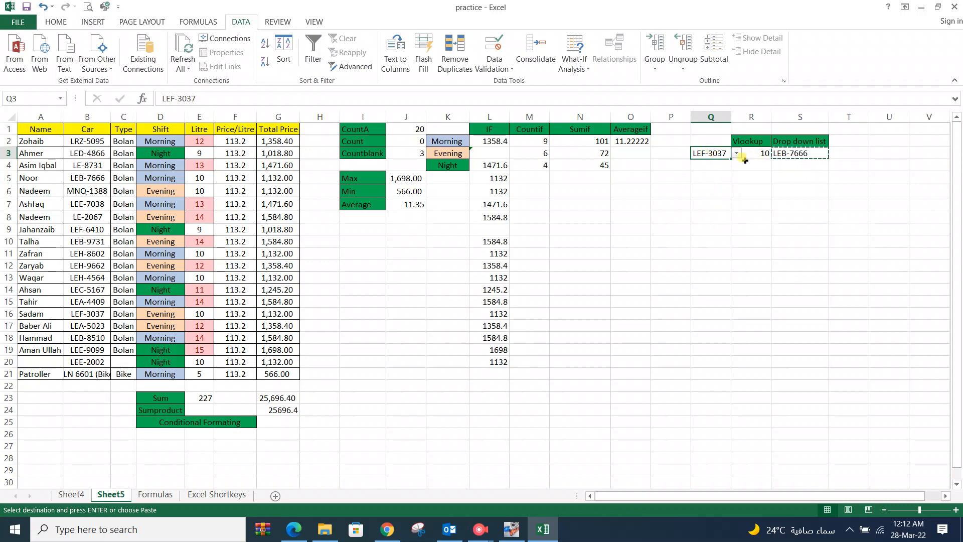
click(736, 152)
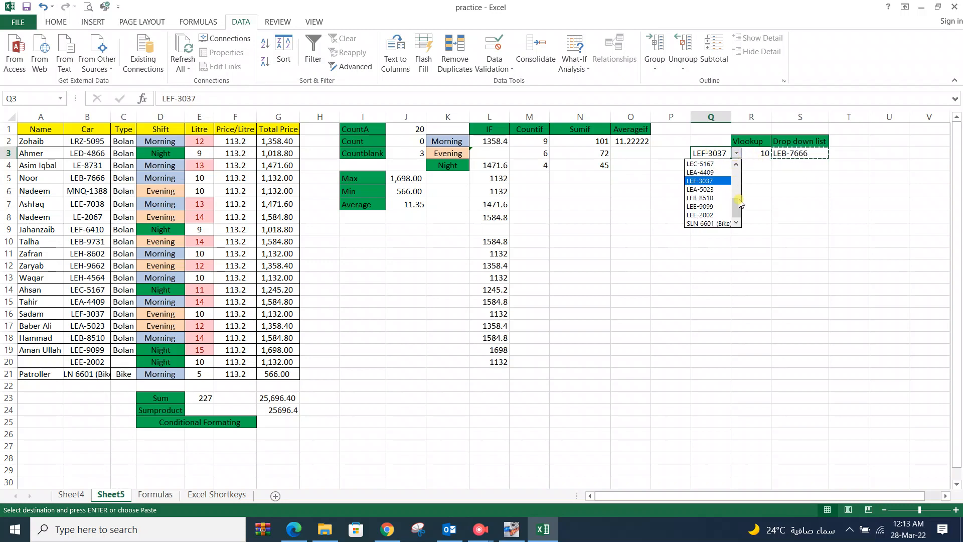
click(736, 165)
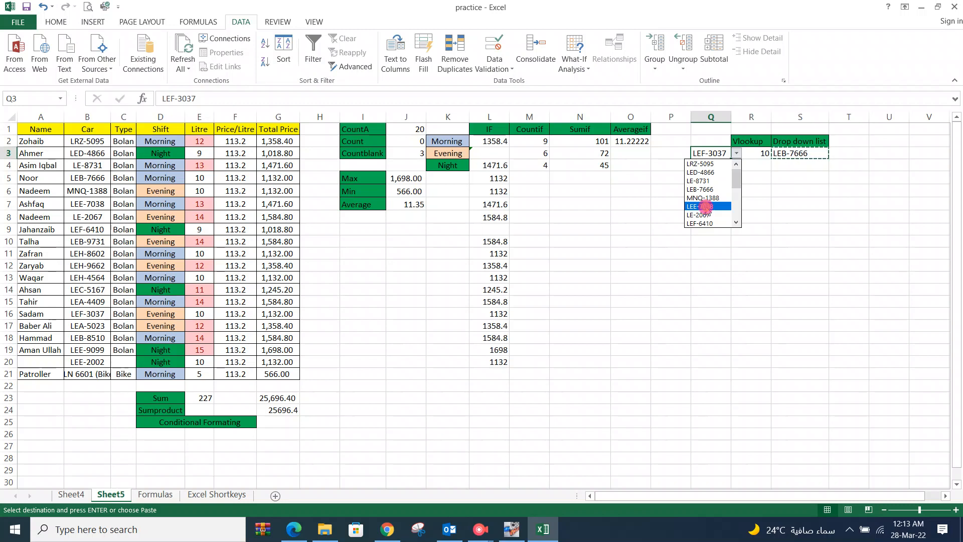
click(700, 206)
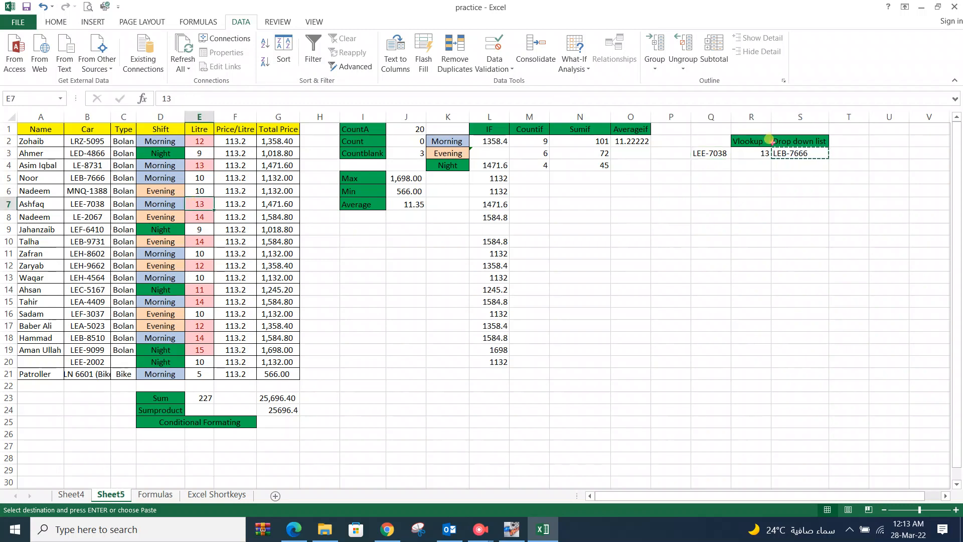
click(750, 153)
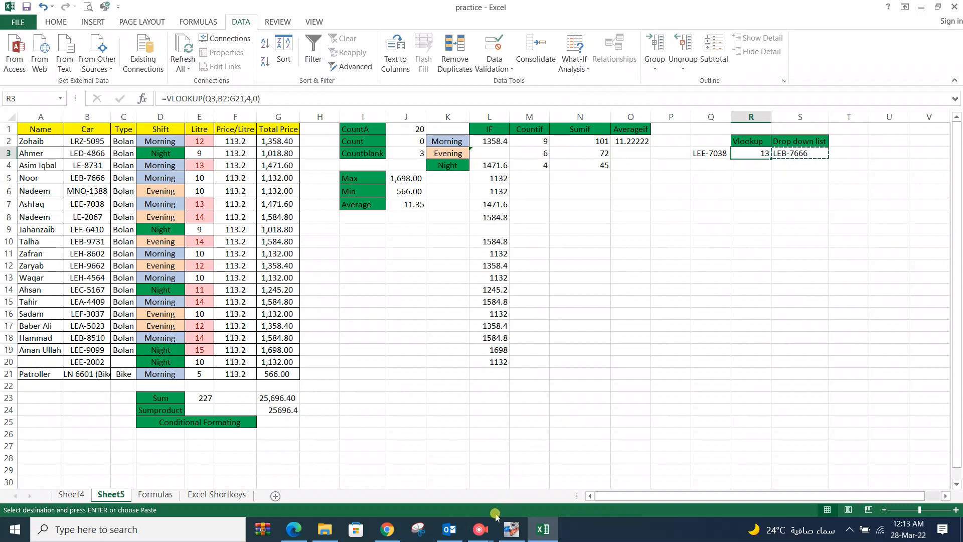
click(479, 529)
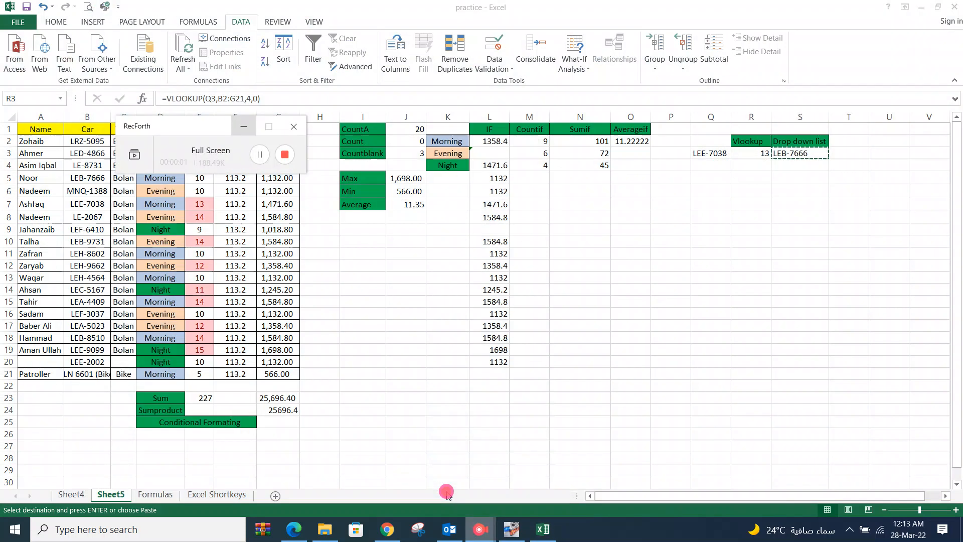